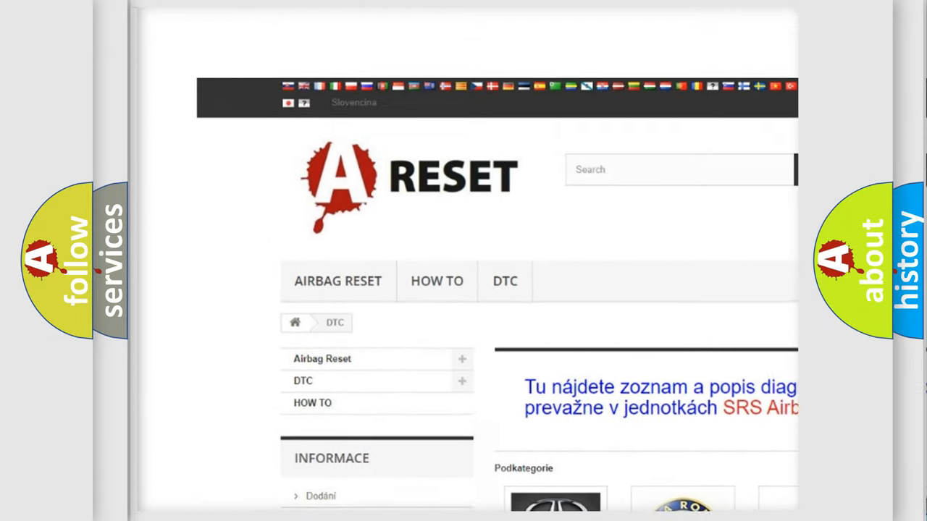
scroll("down", 3)
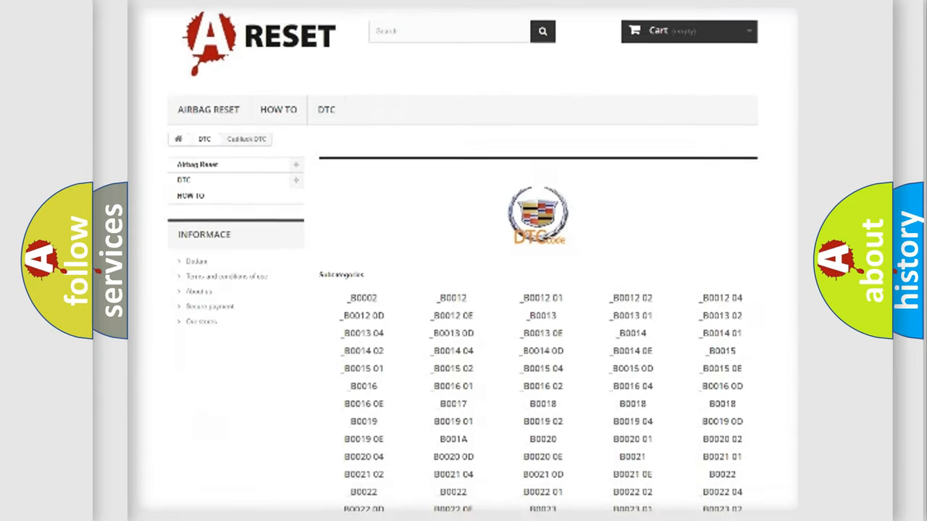
scroll("down", 3)
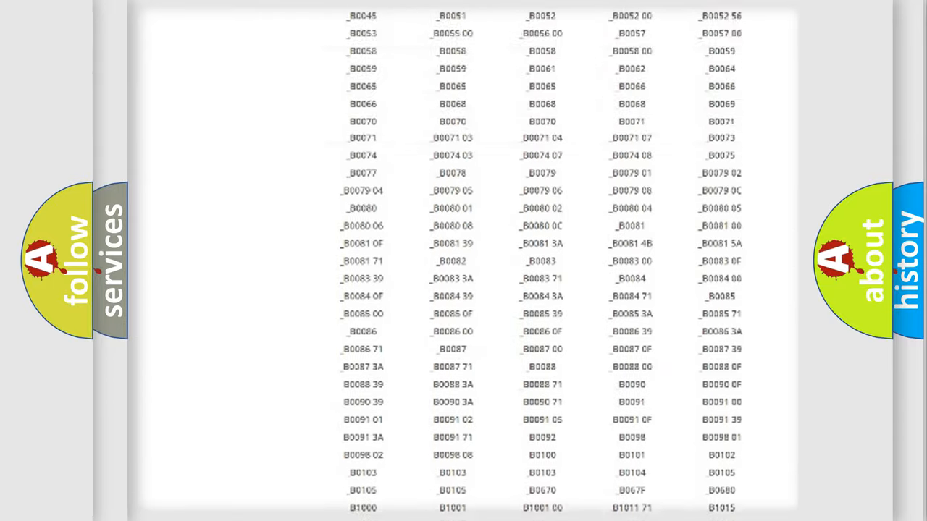